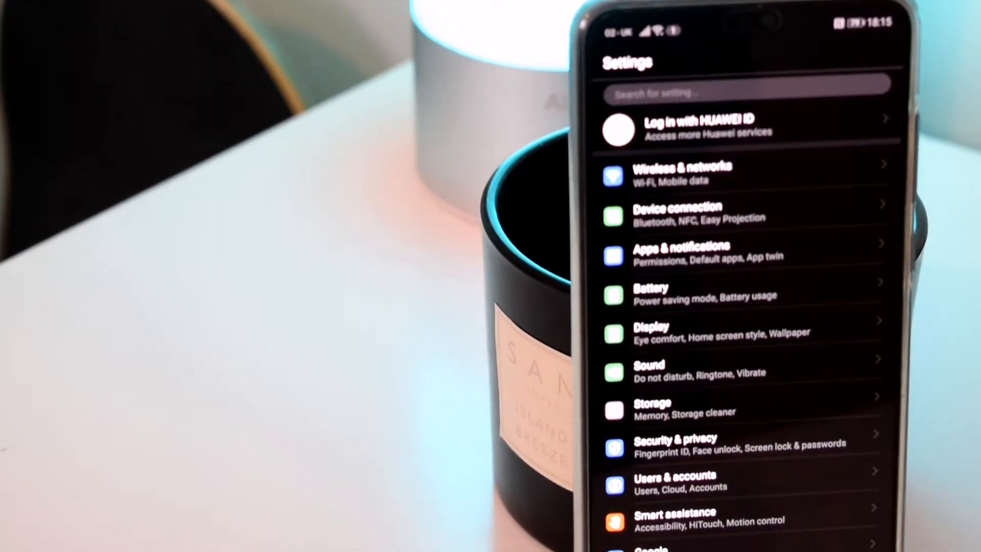
- Go to Users & accounts and show the Add an account list of account types
click(672, 482)
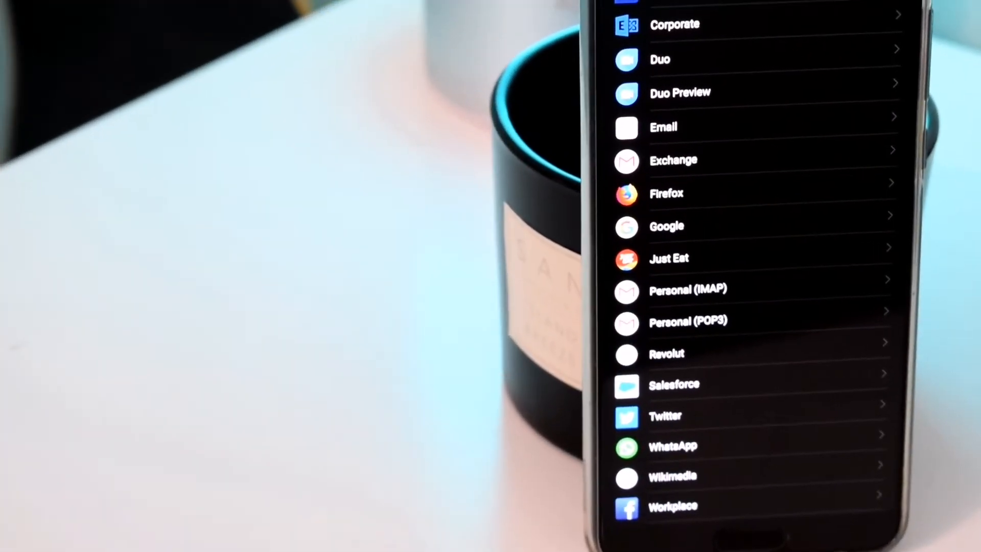
scroll(down, 3)
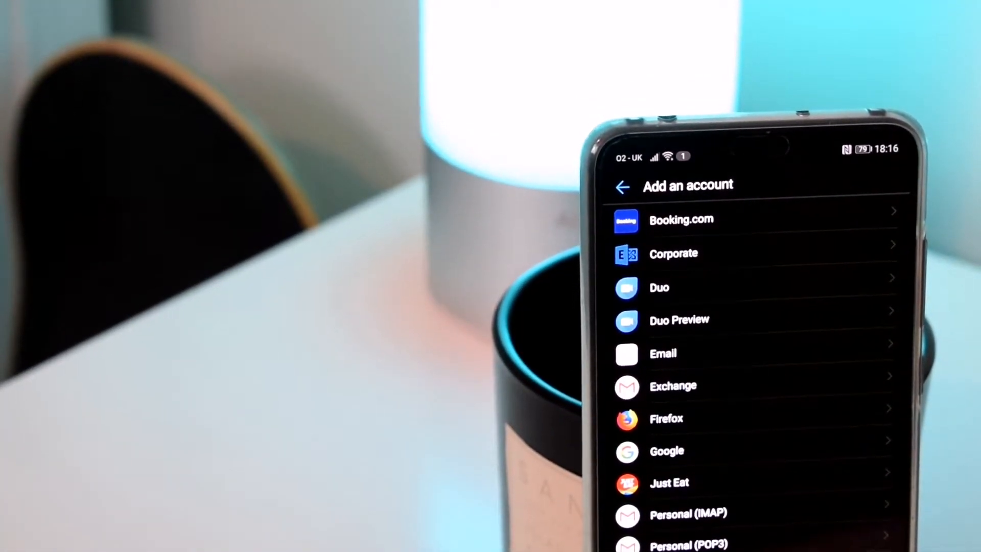
click(665, 451)
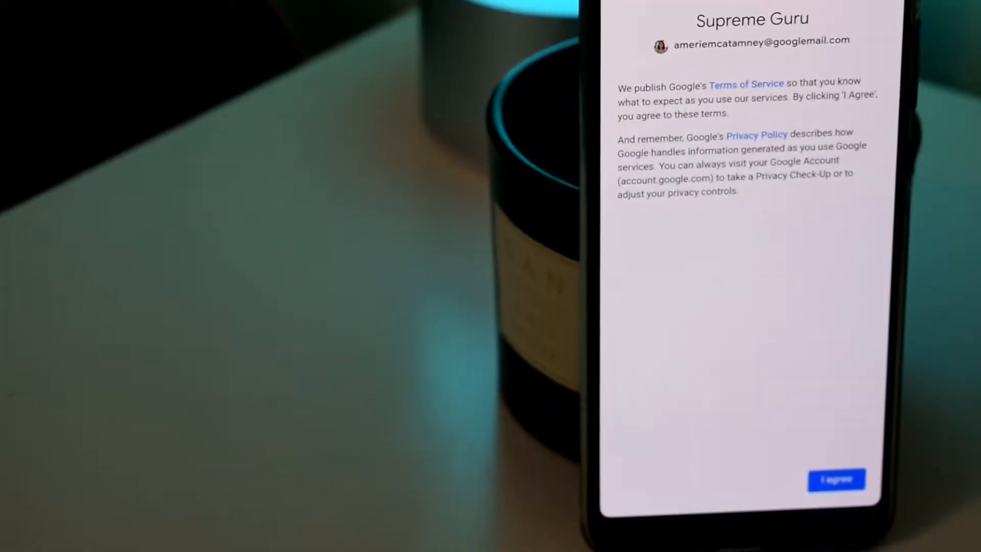
- Accept Google's Terms of Service and review Google services with Back up to Google Drive on
click(835, 479)
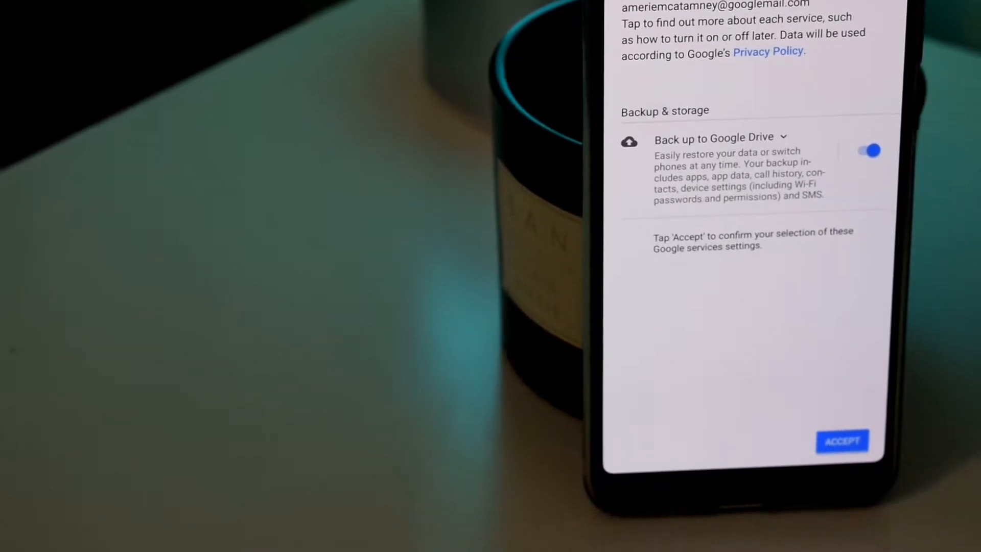
scroll(down, 3)
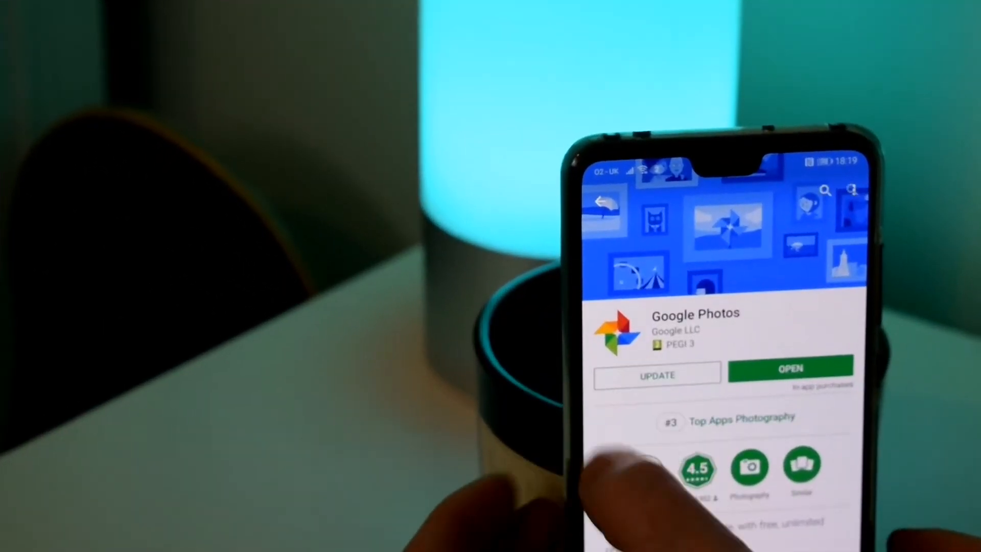
- Update Google Photos to its latest version from its Play Store page
click(656, 373)
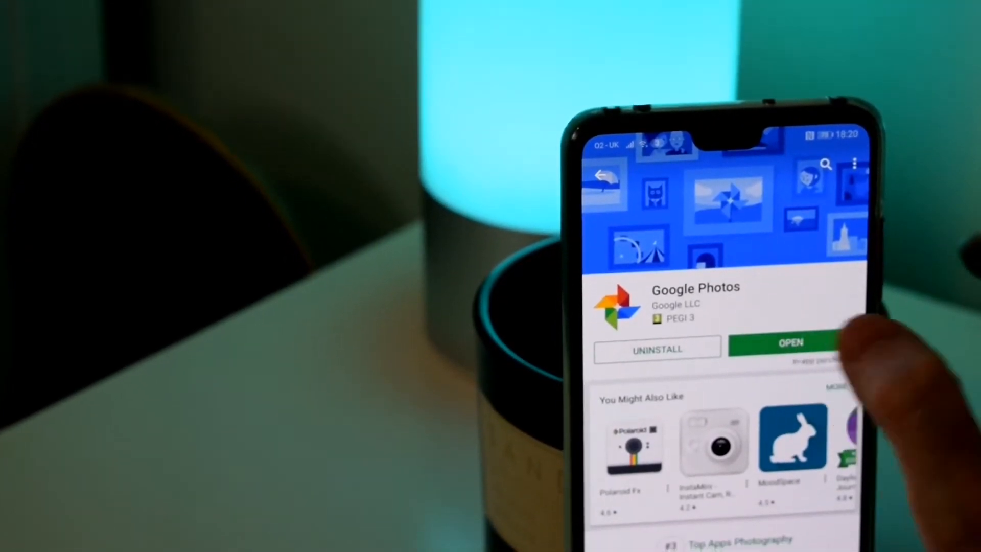
- Launch Google Photos from Play Store to reach the Back up & sync prompt
click(790, 342)
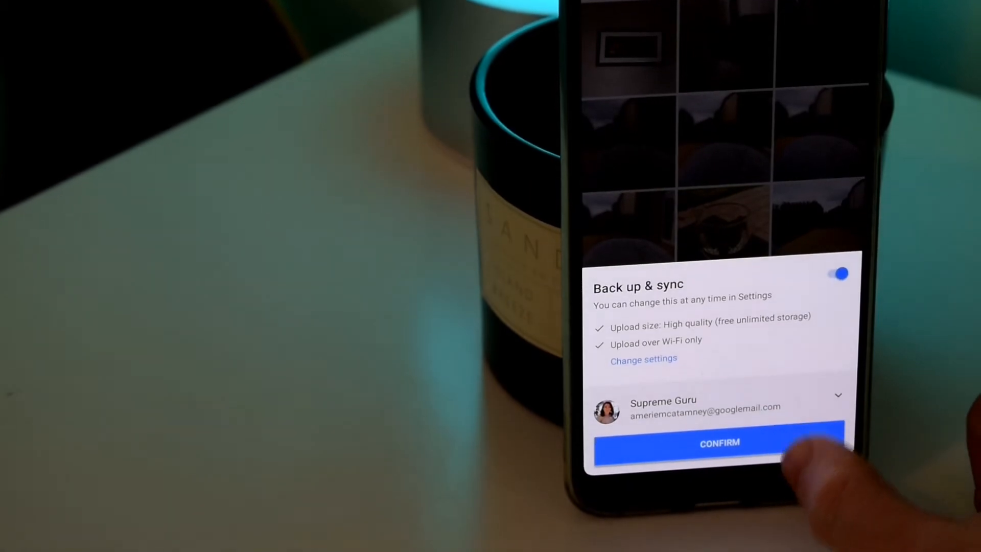
- Confirm Back up & sync for the library and bring up the Google Photos side menu
click(719, 442)
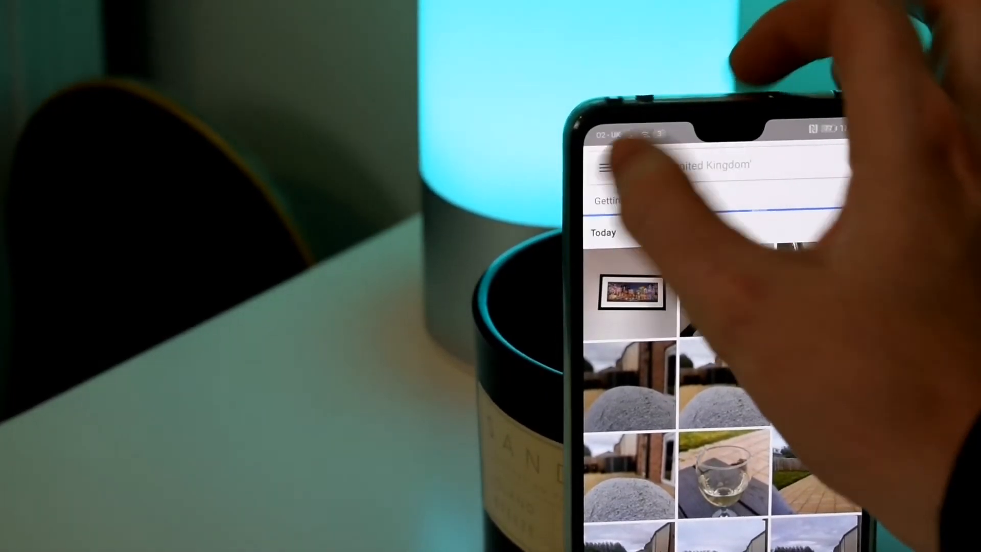
click(610, 166)
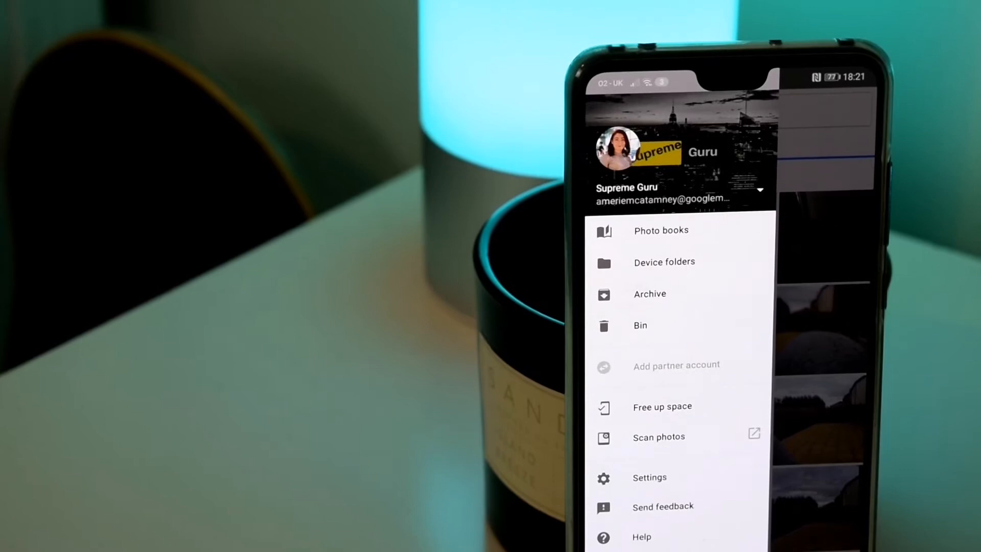
- Go through Google Photos Settings to the Back up & sync settings page
click(649, 478)
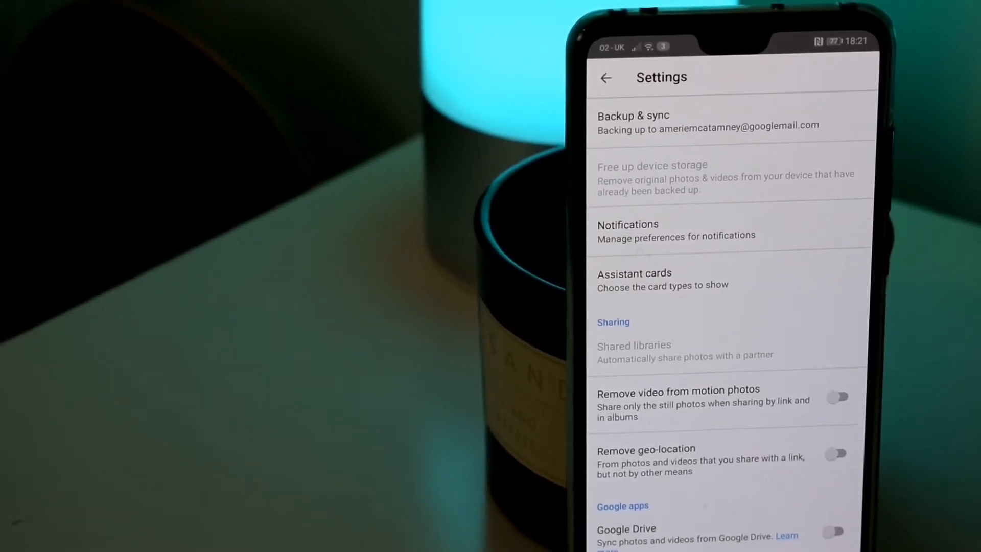
click(633, 120)
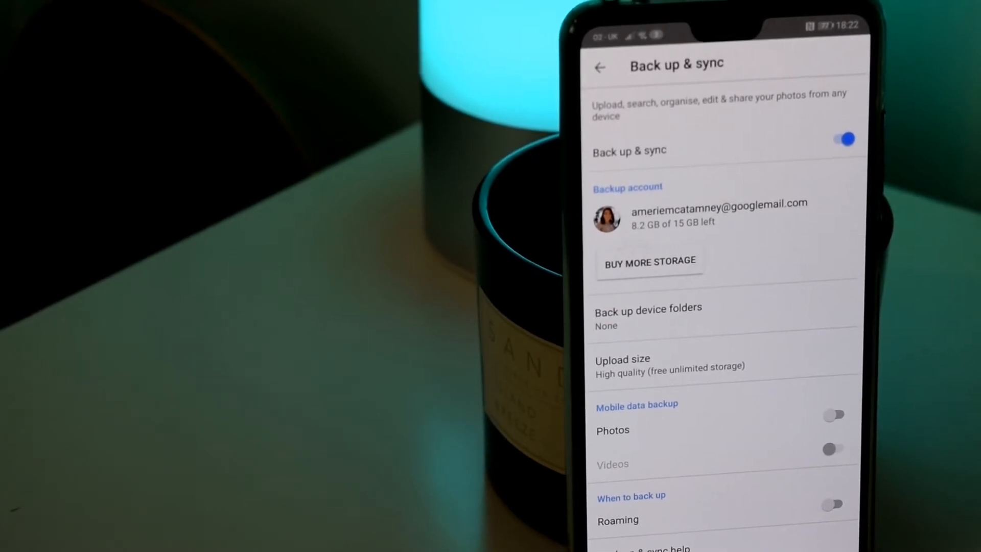
- Open Back up device folders and toggle backup for the WhatsApp Images folder
click(648, 315)
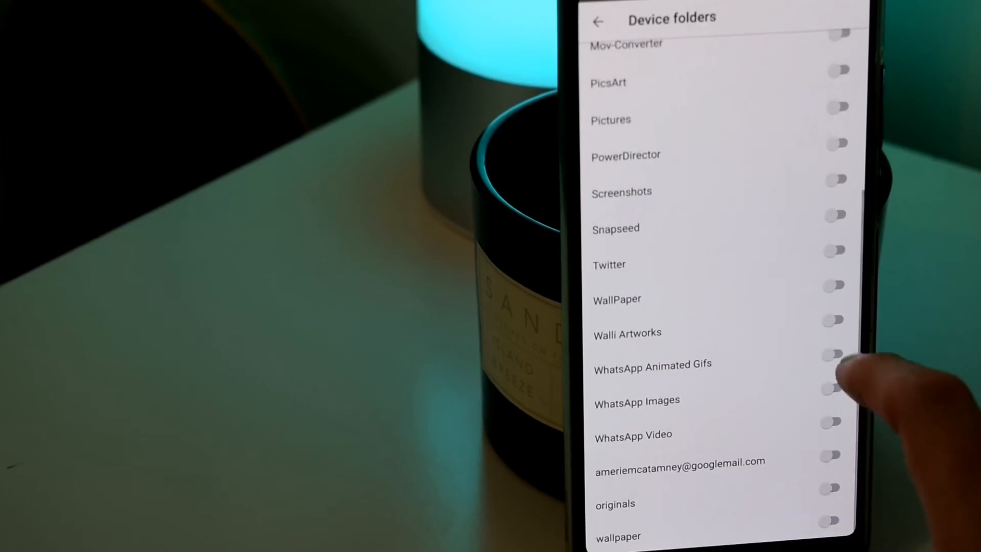
click(835, 387)
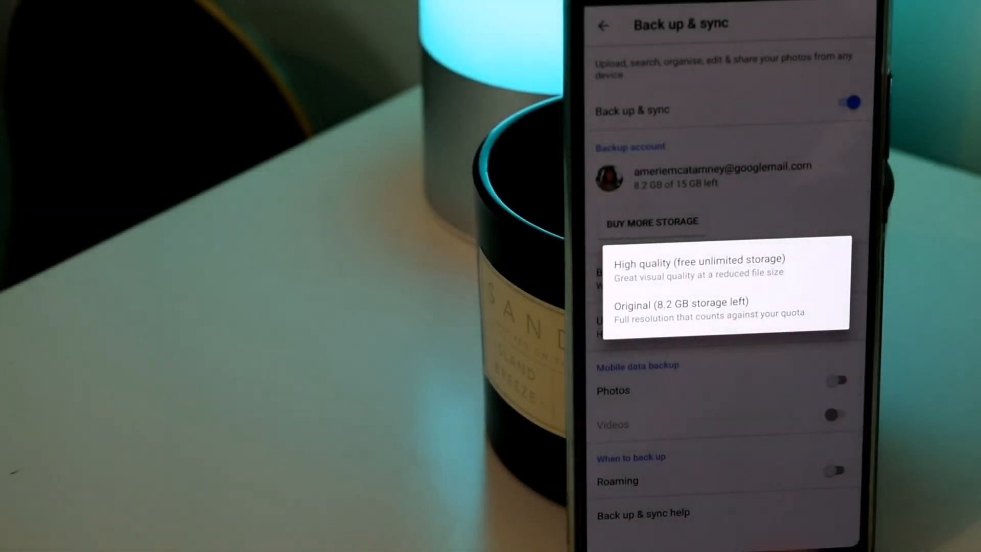
- Set the upload size to High quality (free unlimited storage)
click(688, 266)
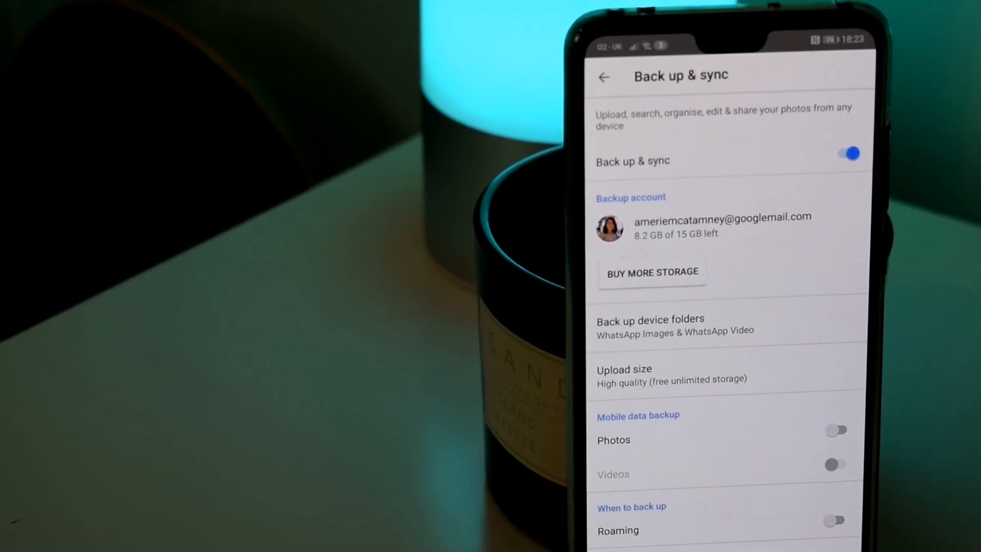
scroll(down, 3)
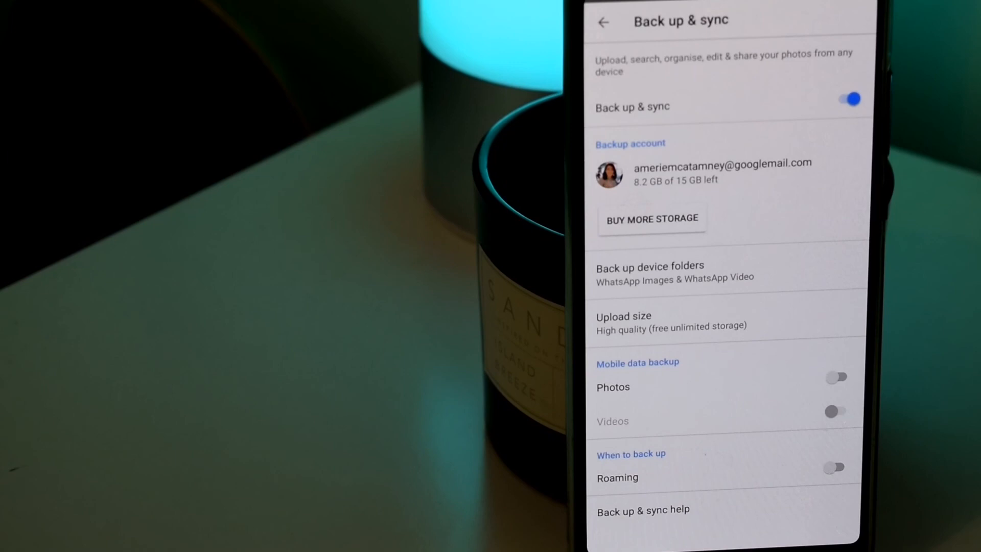
scroll(down, 3)
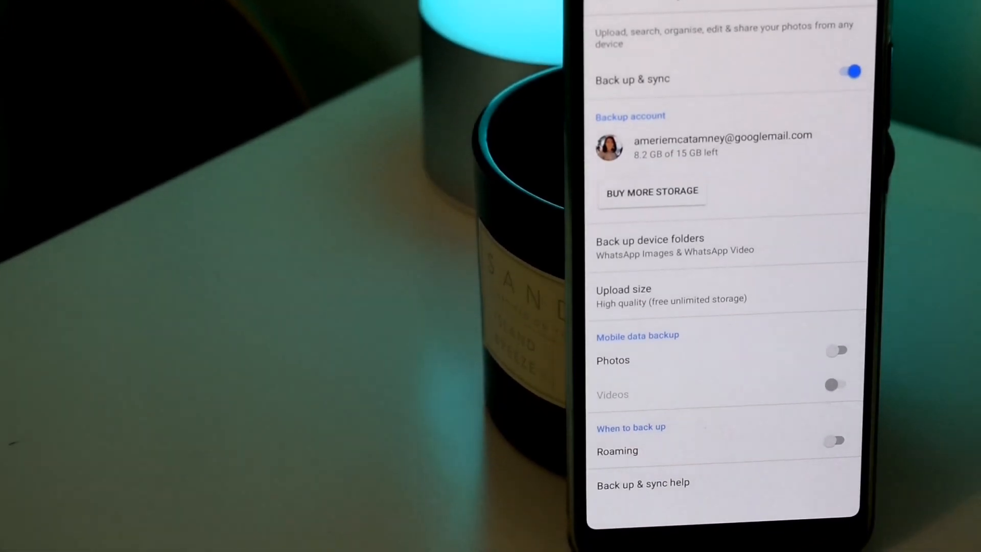
scroll(down, 3)
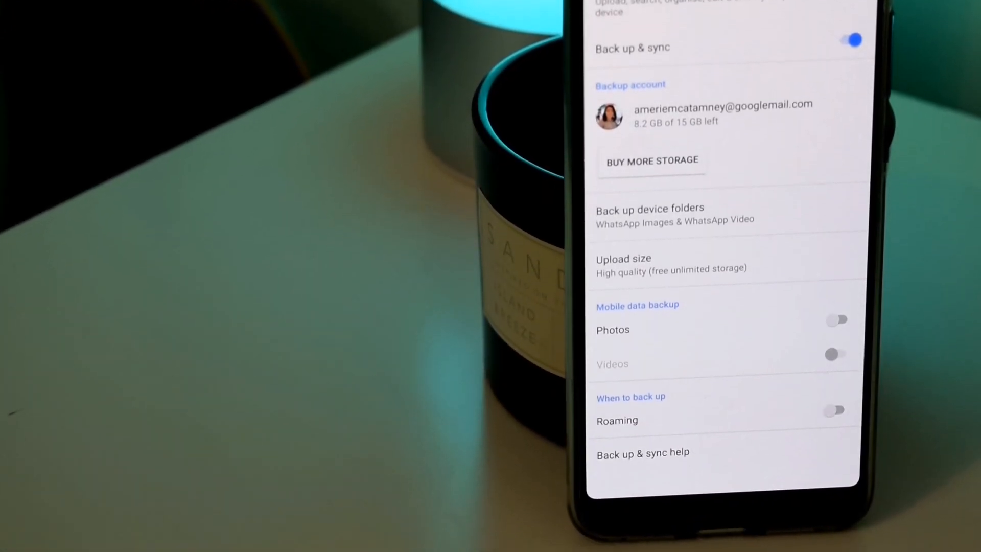